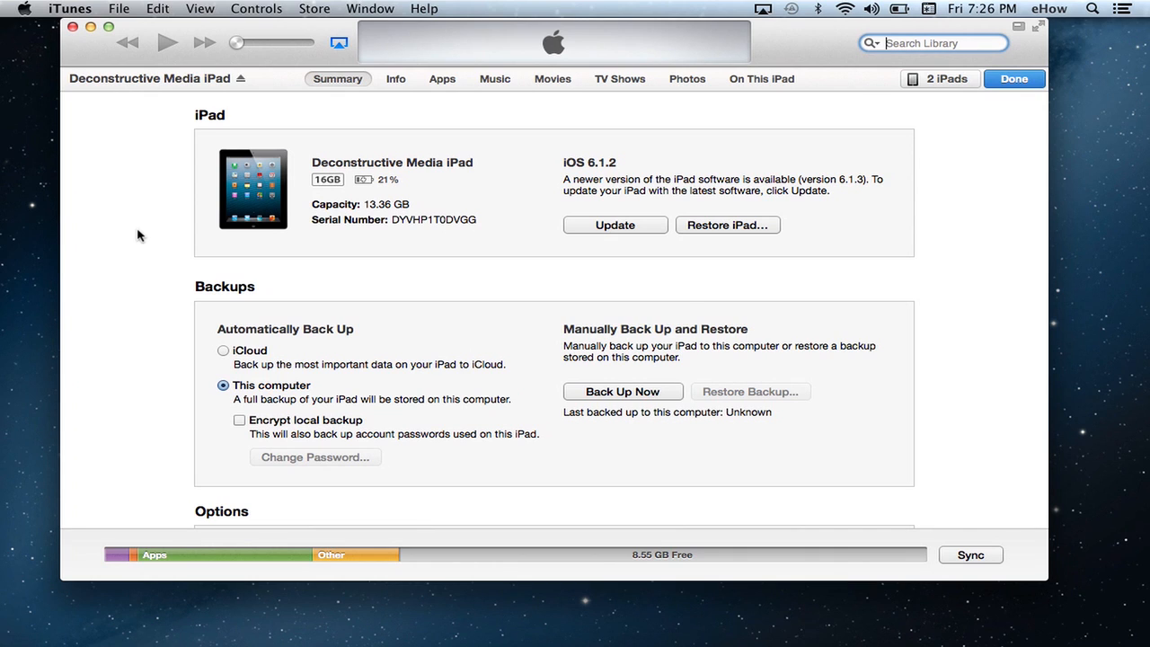
pyautogui.moveTo(500, 147)
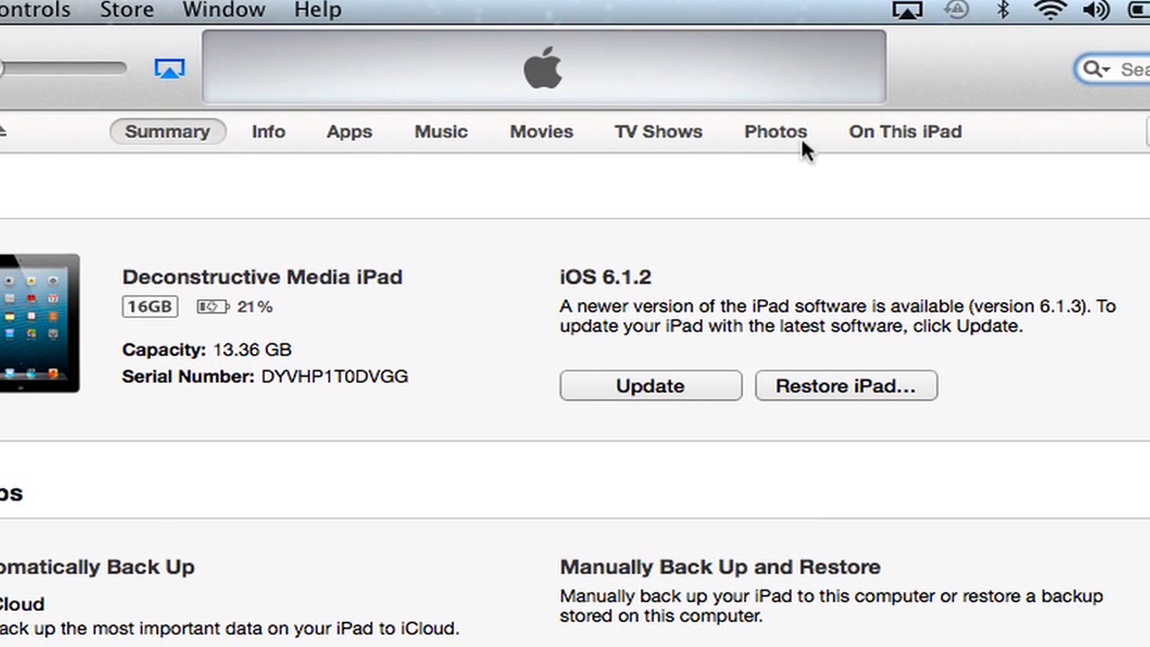
pyautogui.moveTo(766, 140)
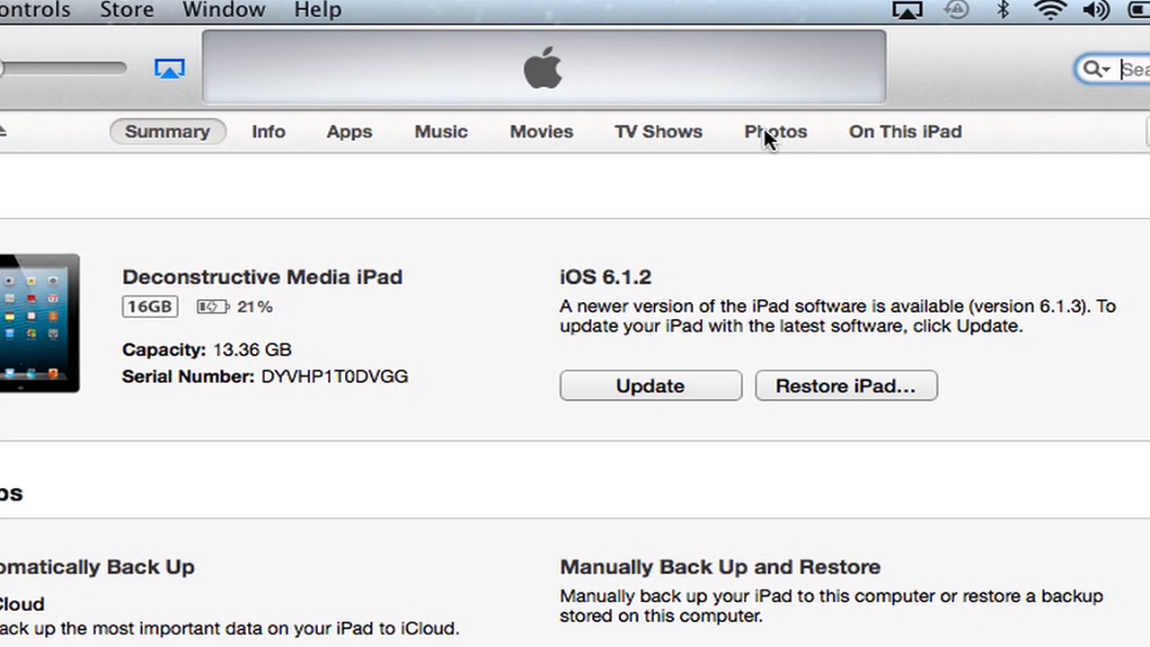
# Show the connected iPad's Photos sync settings.
pyautogui.click(776, 132)
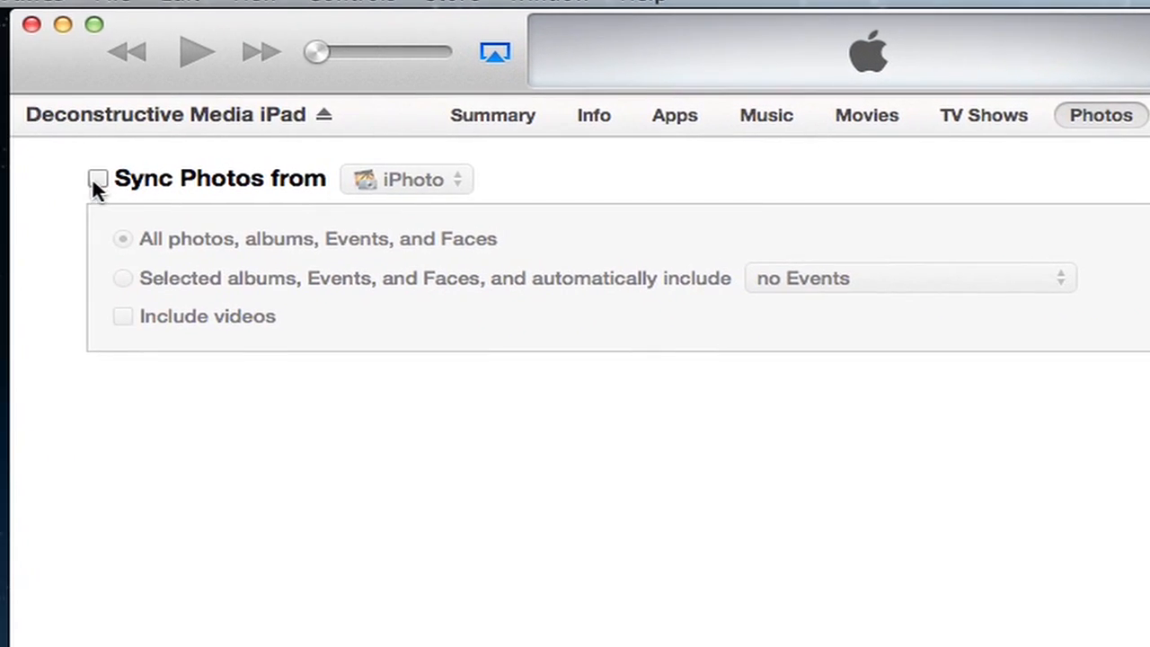
# Enable Sync Photos from iPhoto, restricted to Selected albums, Events, and Faces.
pyautogui.click(97, 178)
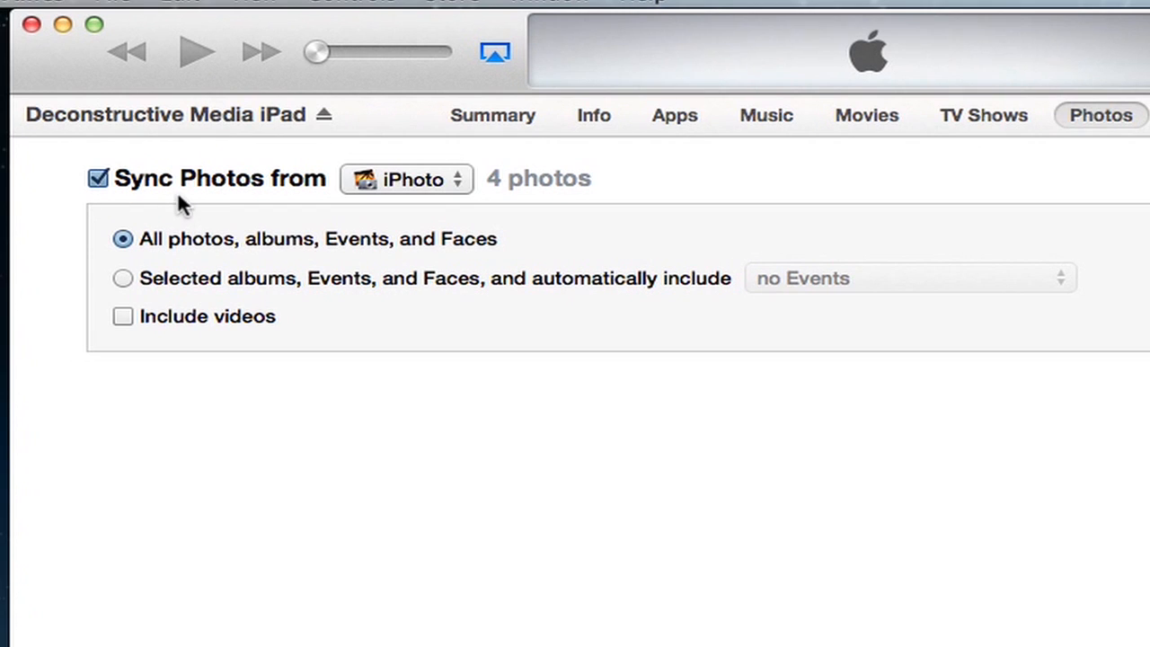
pyautogui.moveTo(154, 262)
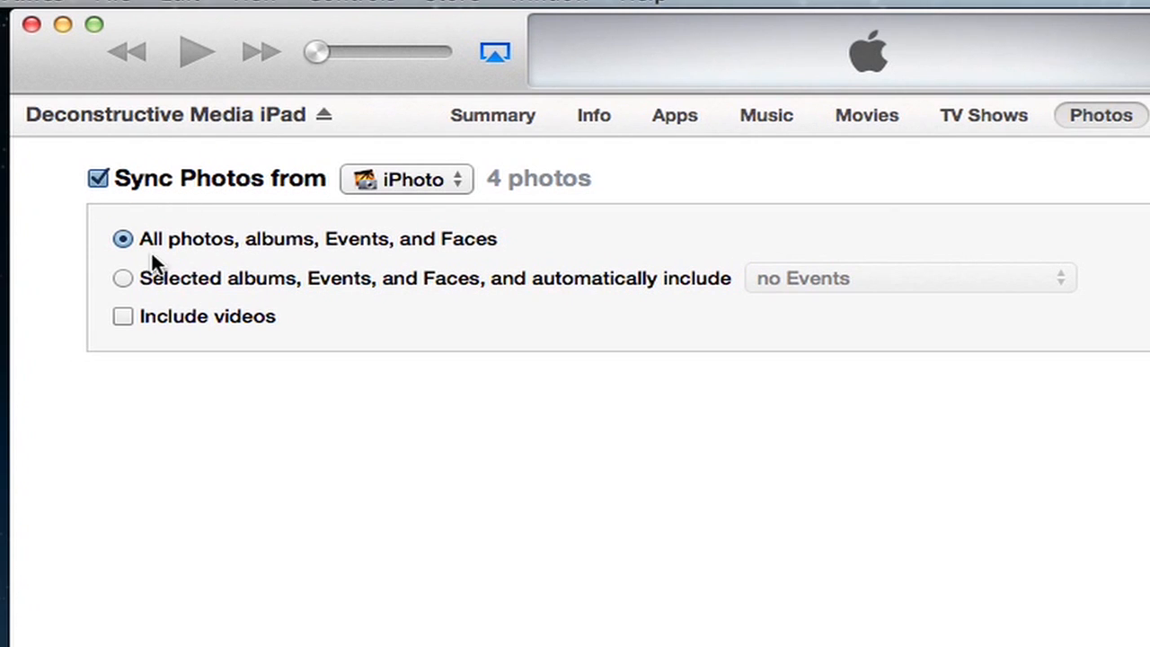
pyautogui.moveTo(288, 255)
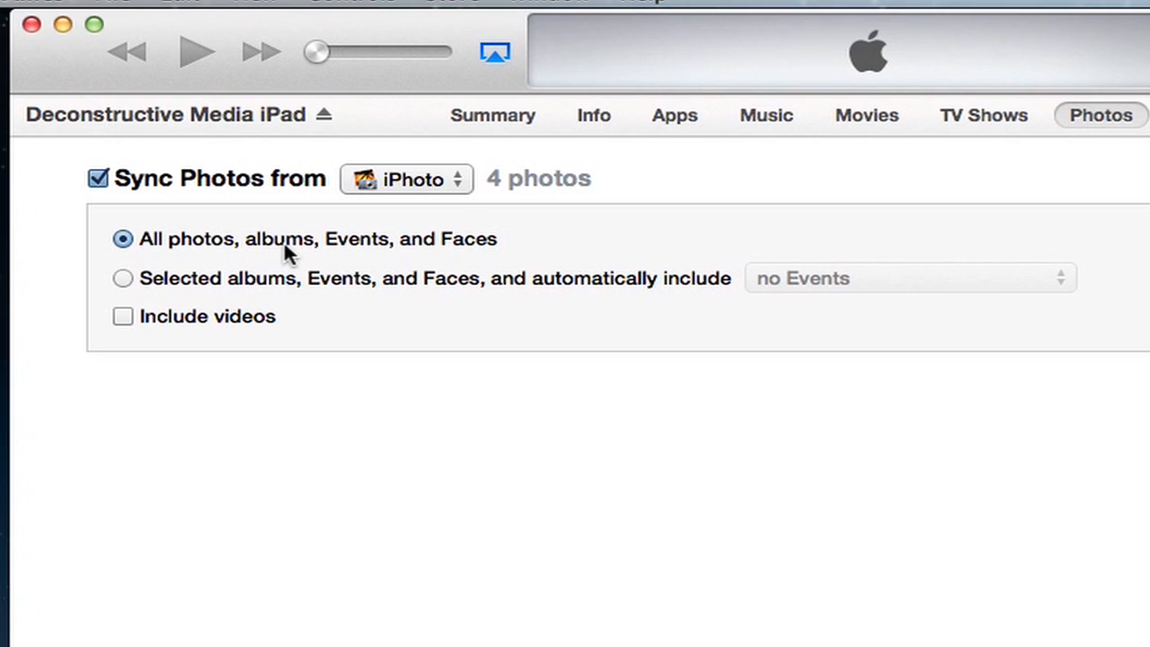
pyautogui.click(122, 277)
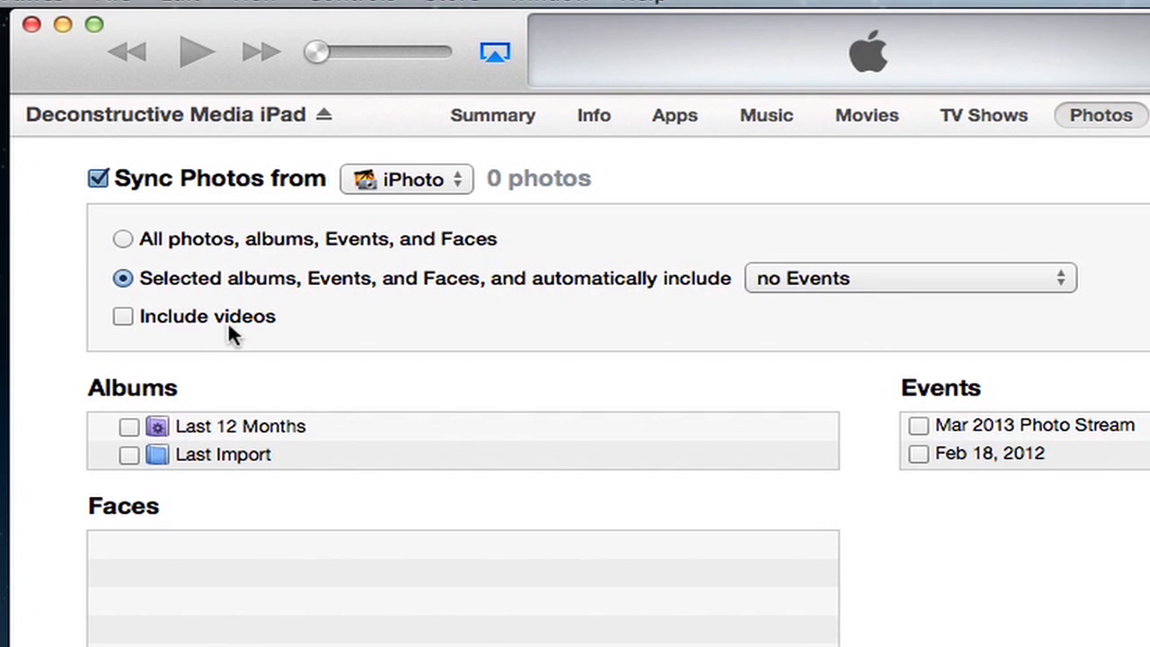
pyautogui.scroll(-3)
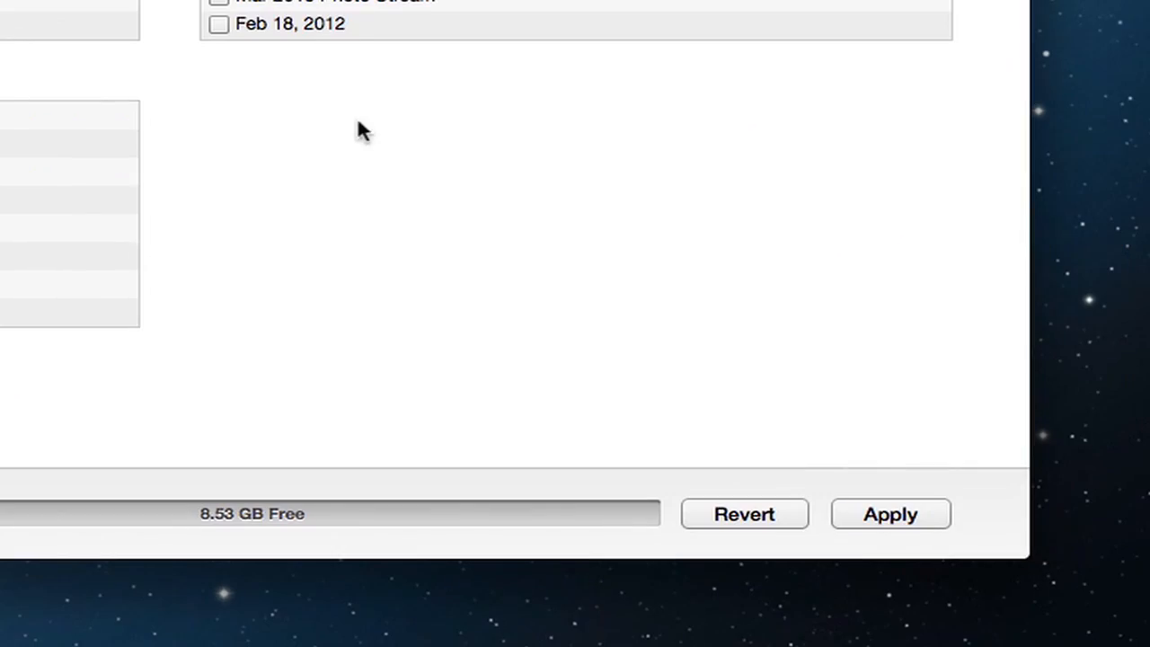